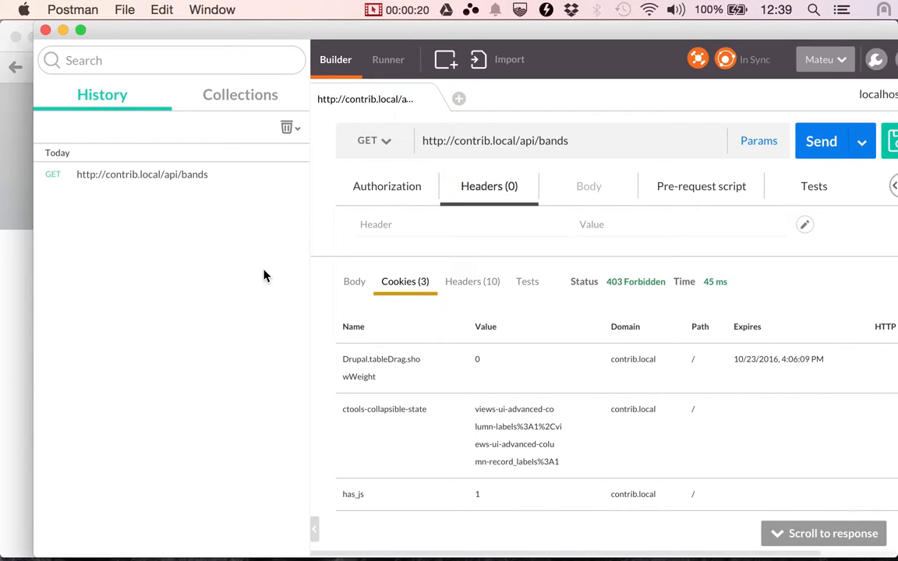
pyautogui.moveTo(25, 242)
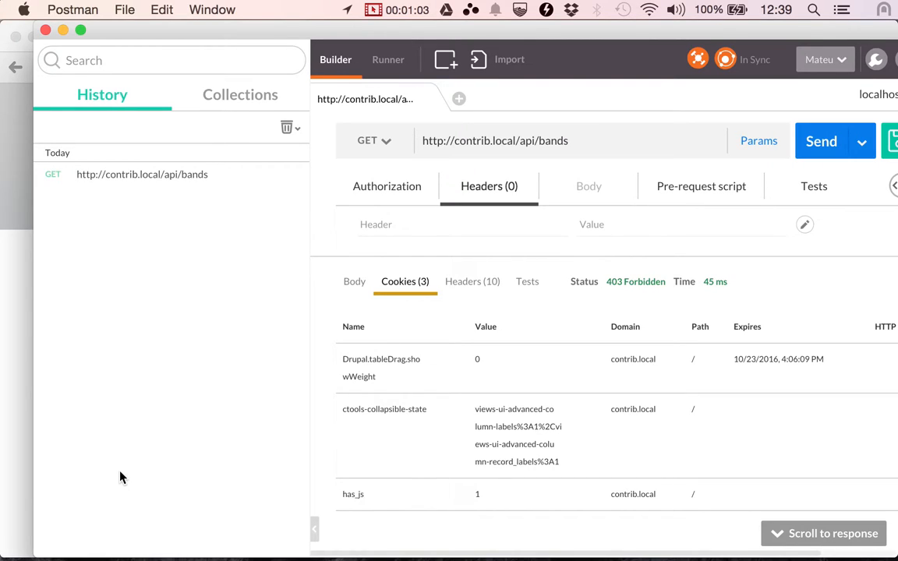
# Resend the bands request, confirm it still returns 403 'Access denied.', and view its cookies.
pyautogui.click(387, 185)
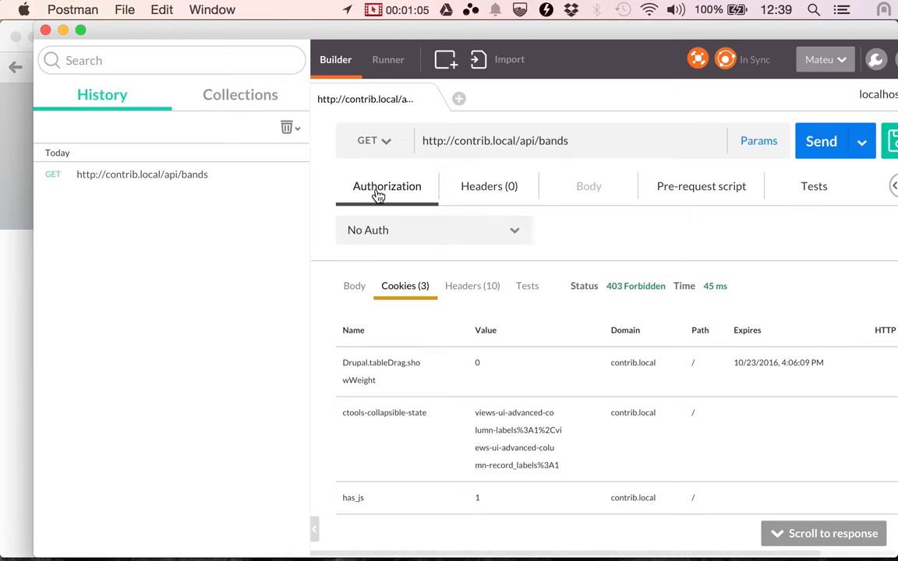
pyautogui.moveTo(488, 186)
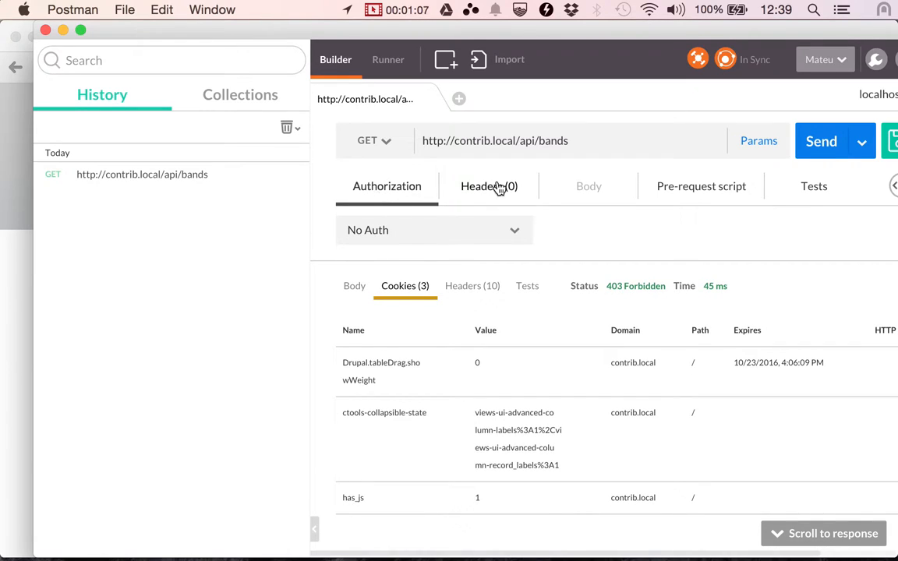
pyautogui.click(489, 186)
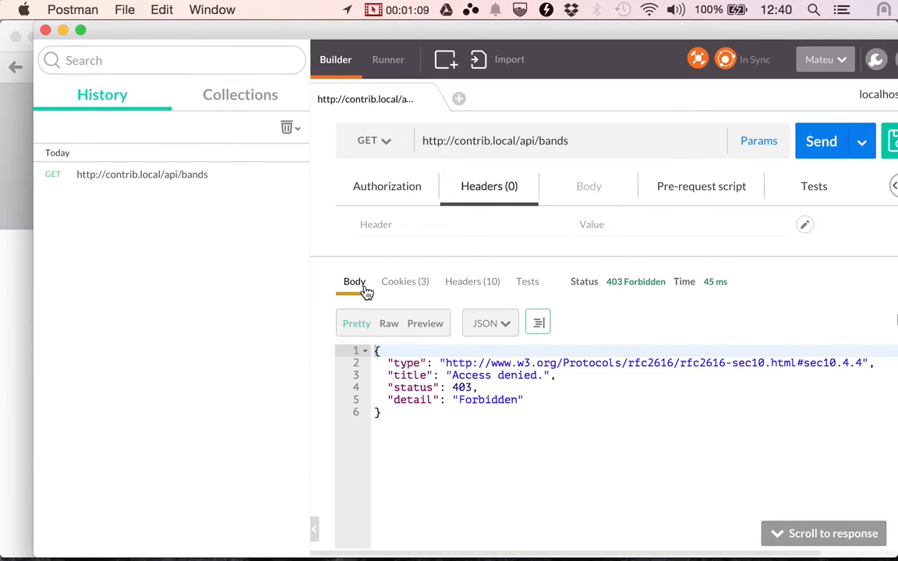
pyautogui.click(597, 140)
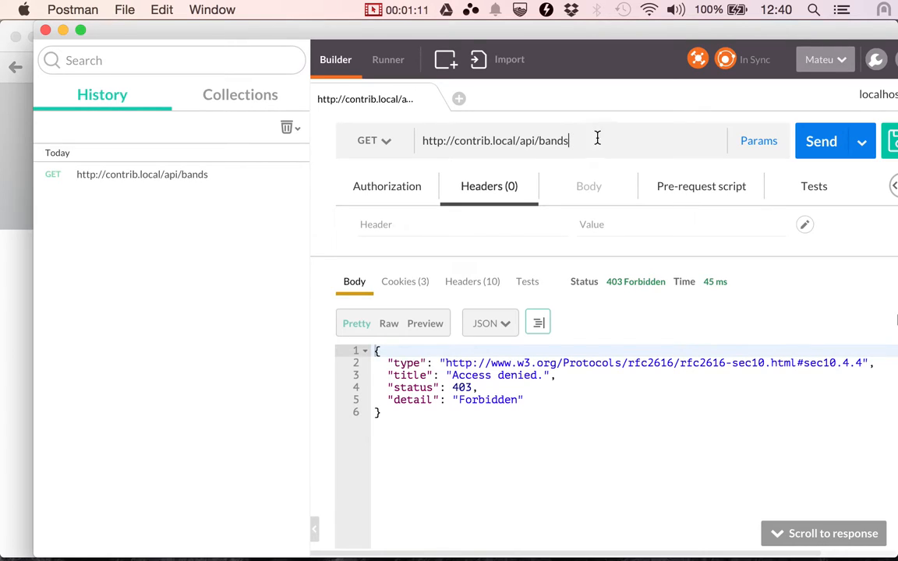
pyautogui.click(821, 141)
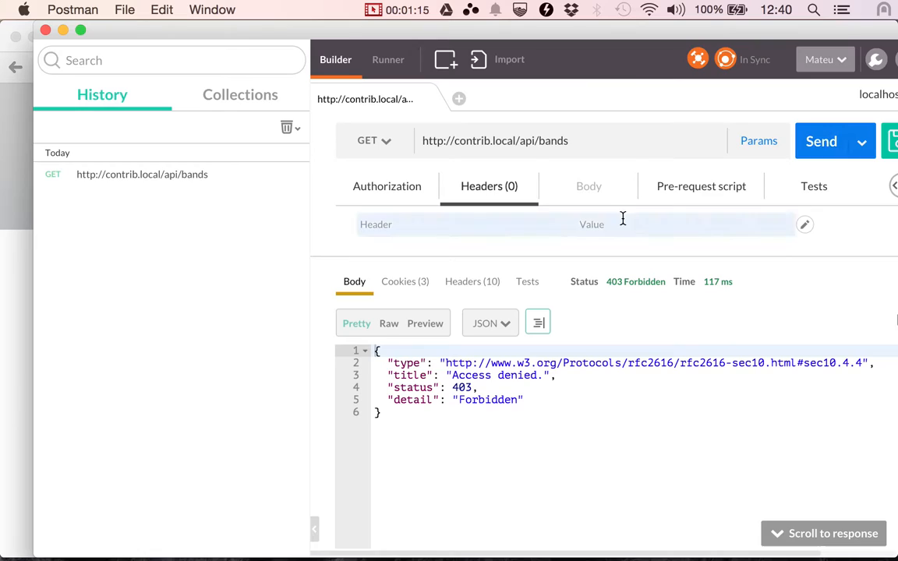
pyautogui.click(404, 281)
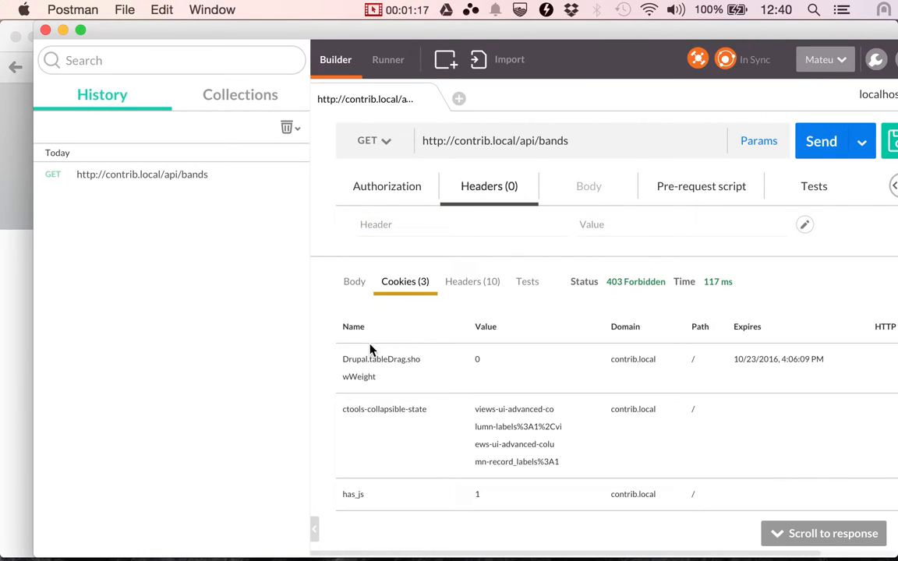
pyautogui.moveTo(343, 369)
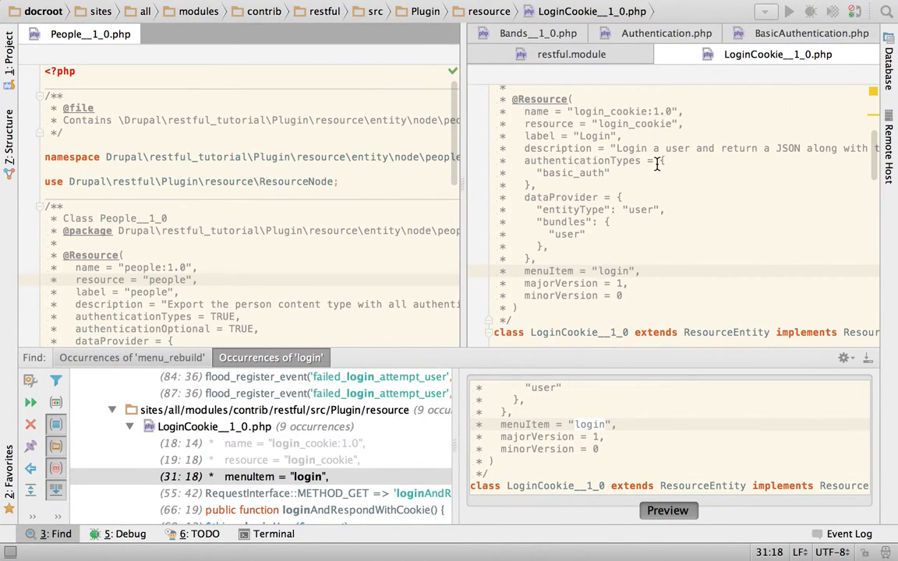
# Select LoginCookie's basic_auth authentication types block and dismiss the App Store sign-in prompt.
pyautogui.moveTo(662, 161); pyautogui.dragTo(530, 186)
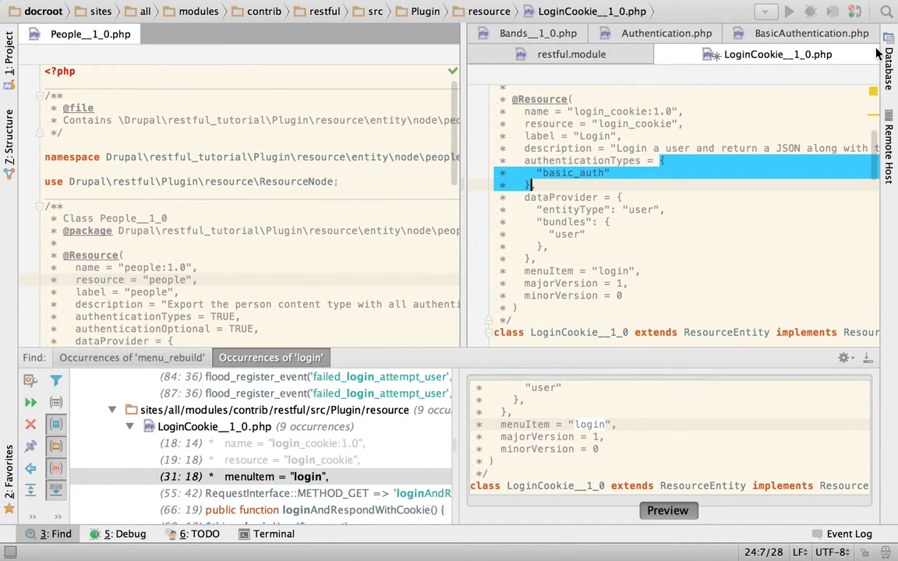
pyautogui.click(698, 201)
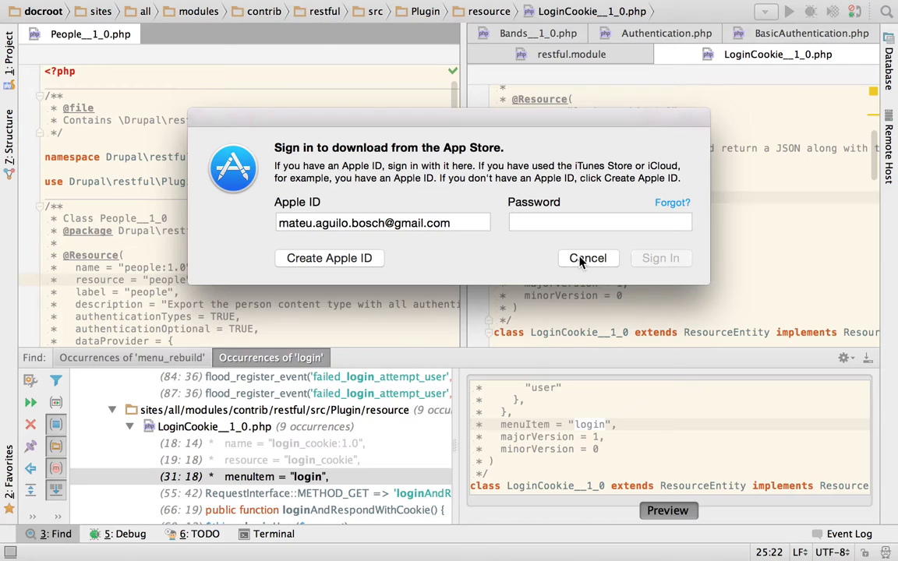
pyautogui.click(588, 258)
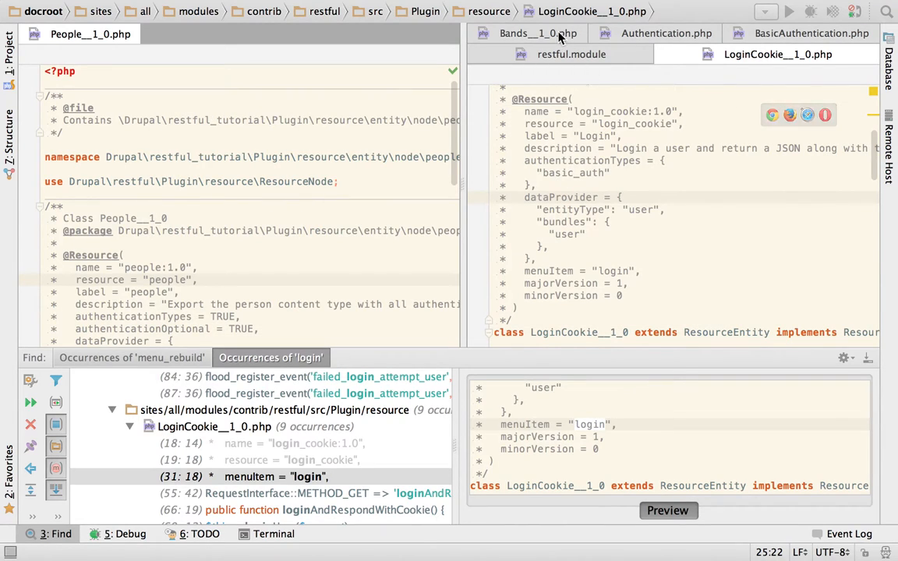
# Compare with Bands__1_0.php's authenticationTypes = TRUE, then return to the LoginCookie file.
pyautogui.click(536, 33)
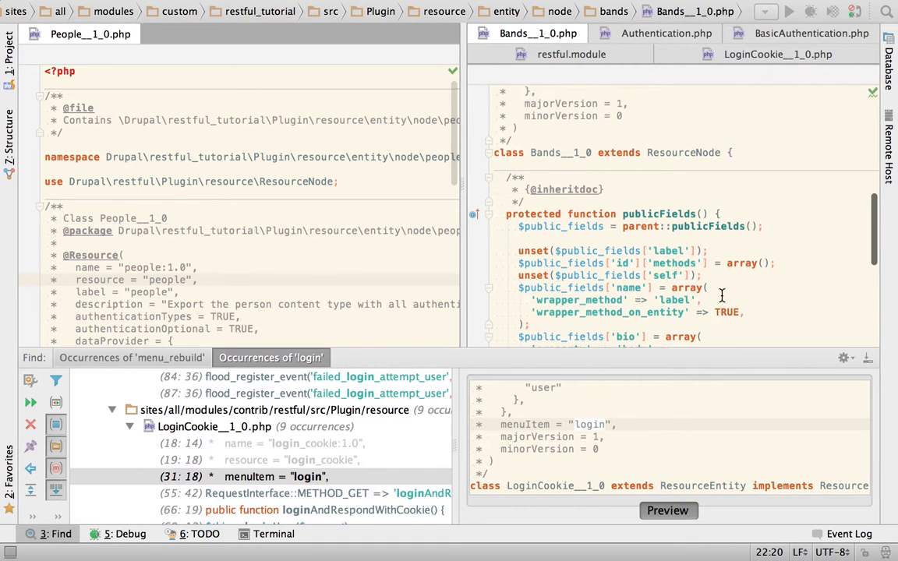
pyautogui.scroll(3)
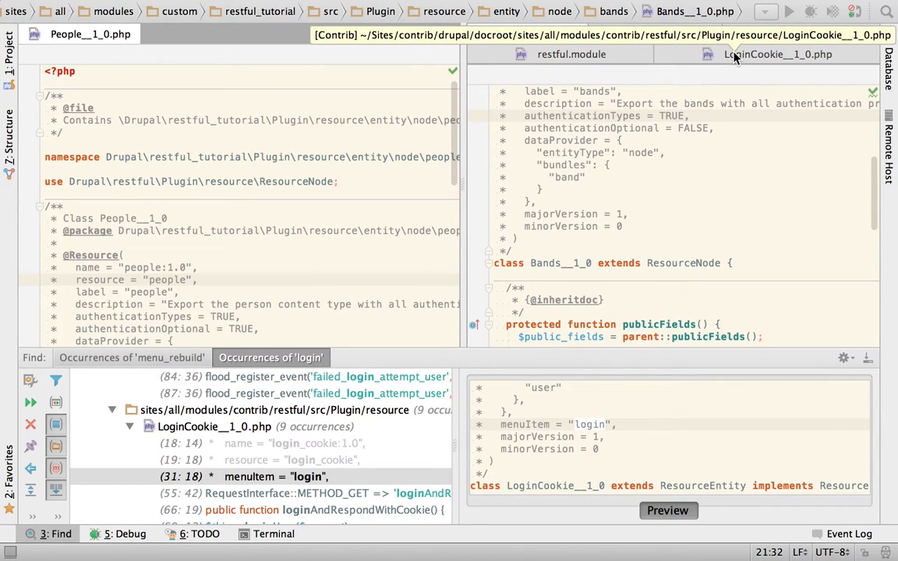
pyautogui.click(537, 33)
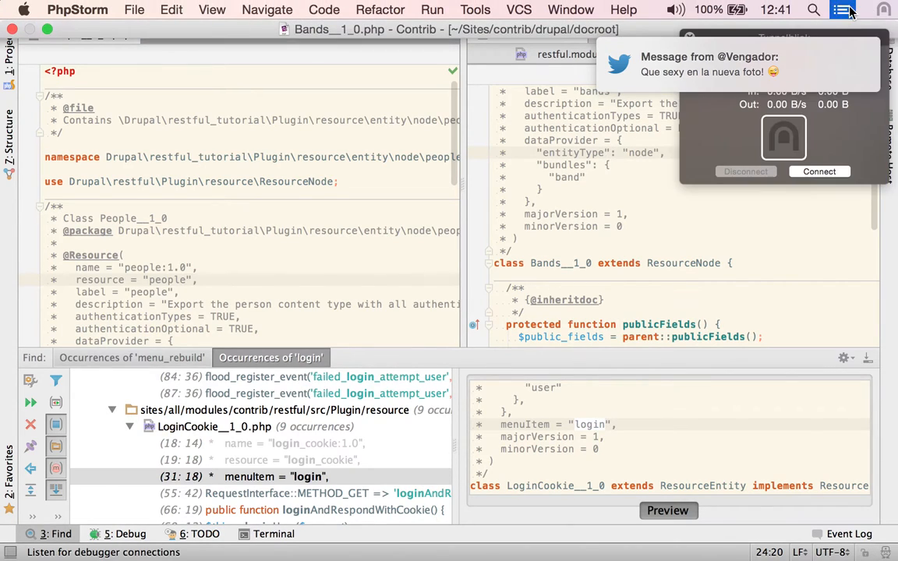
pyautogui.click(841, 9)
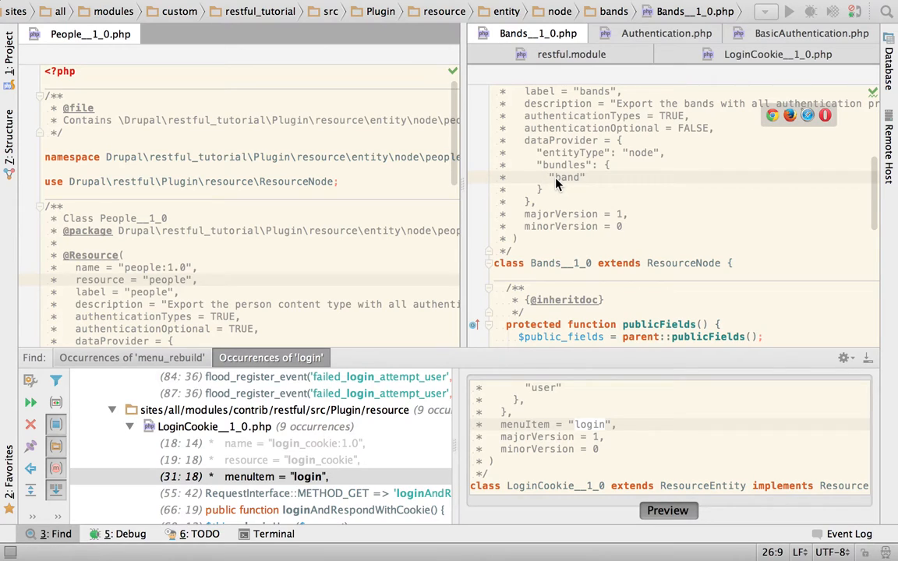
pyautogui.moveTo(678, 125)
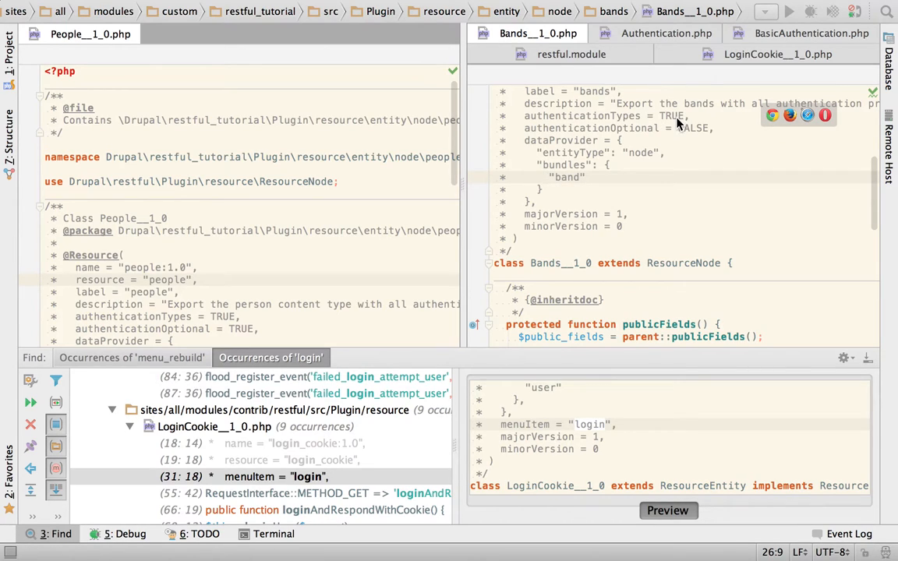
pyautogui.doubleClick(672, 115)
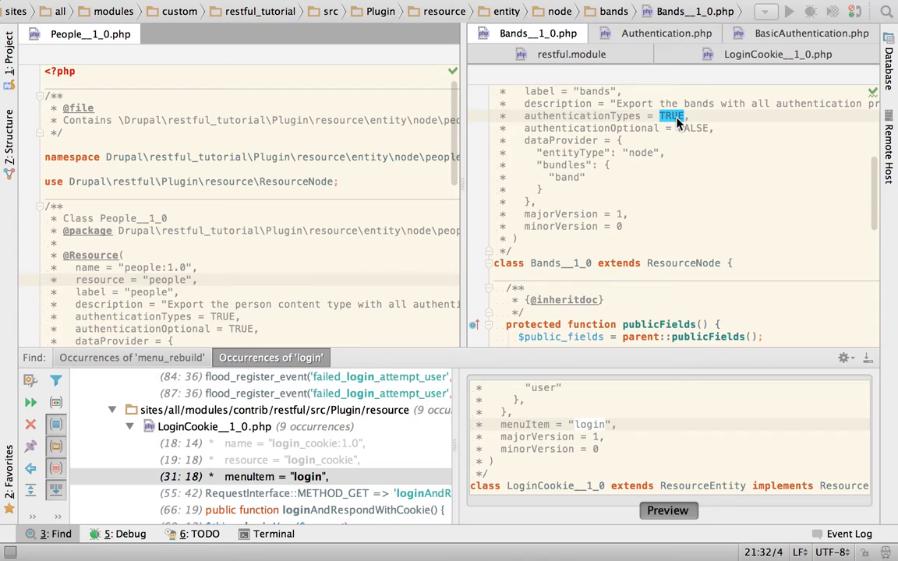
pyautogui.moveTo(817, 346)
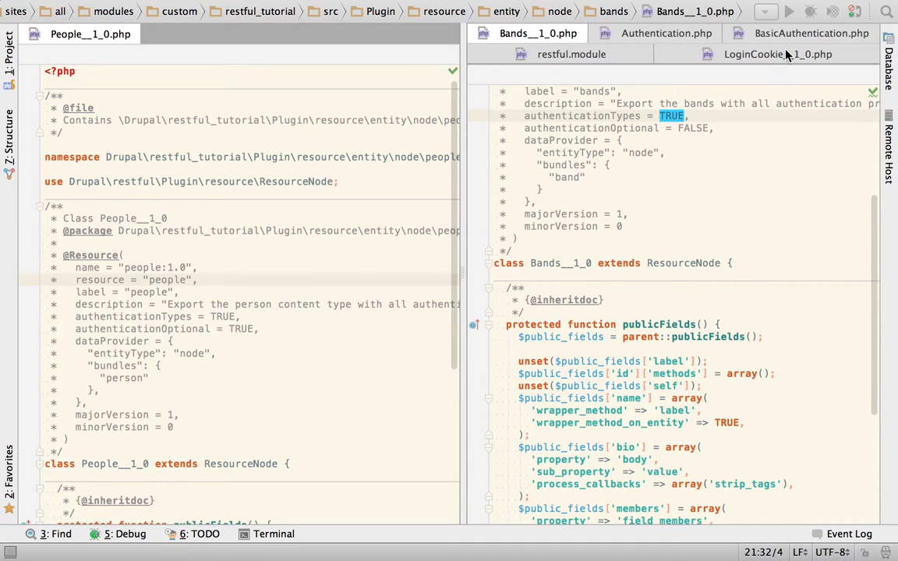
pyautogui.click(778, 54)
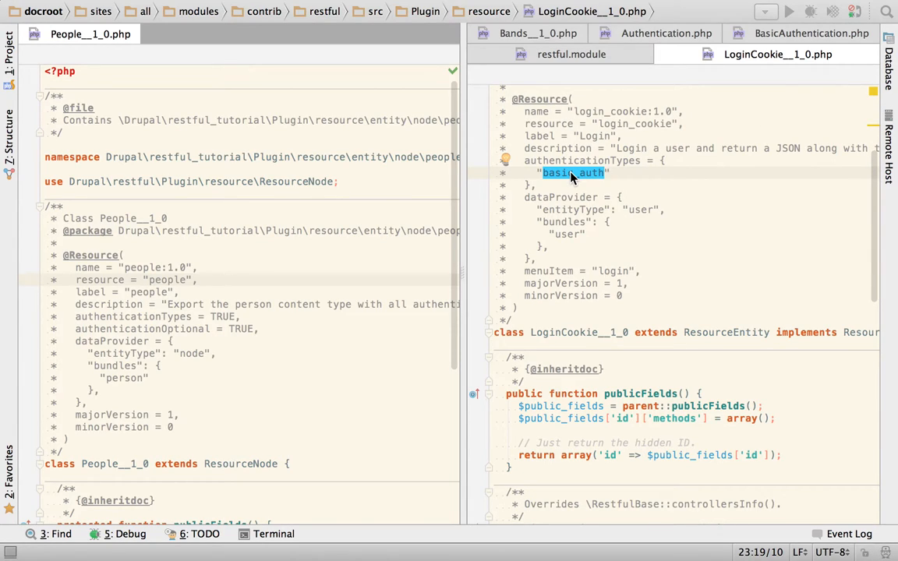
# Review the bands request's authorization settings and its 403 Forbidden response before switching to Terminal.
pyautogui.scroll(-3)
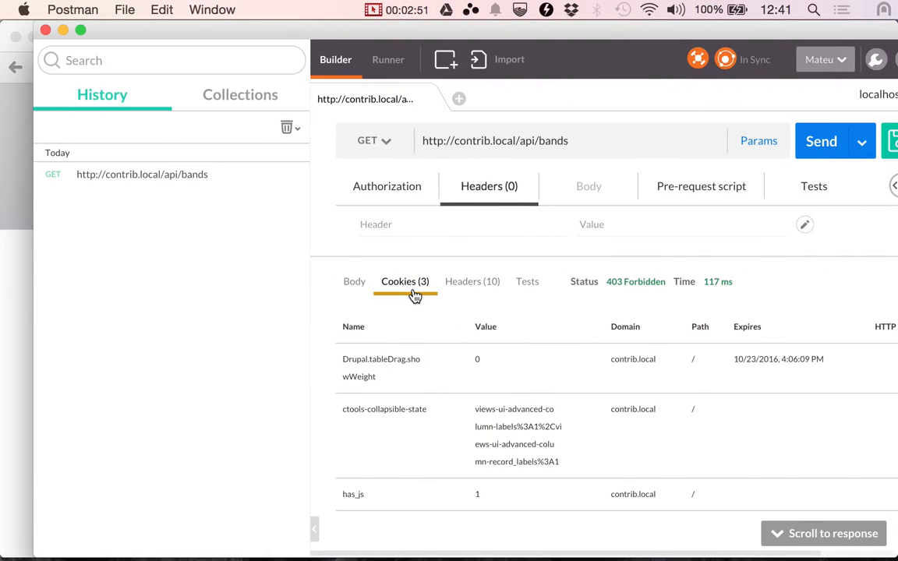
pyautogui.click(387, 187)
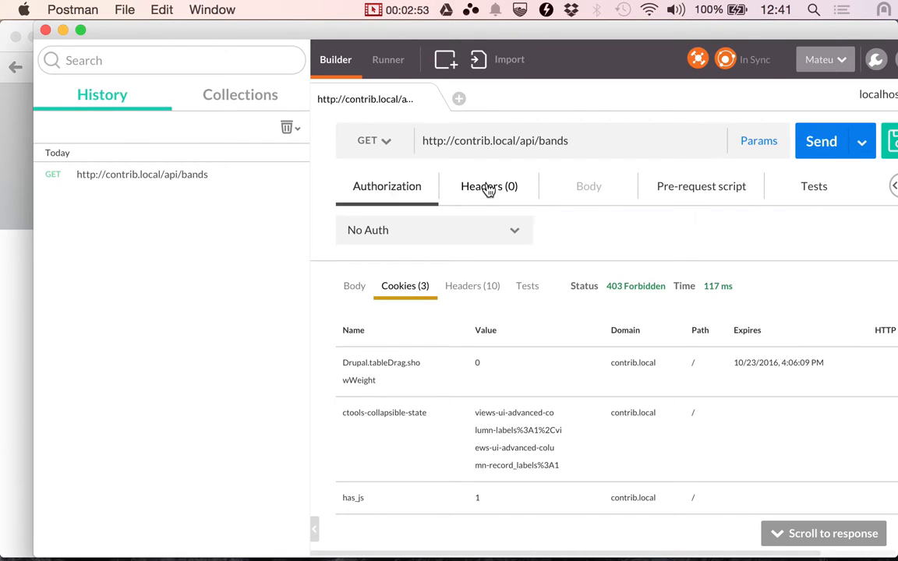
pyautogui.click(489, 186)
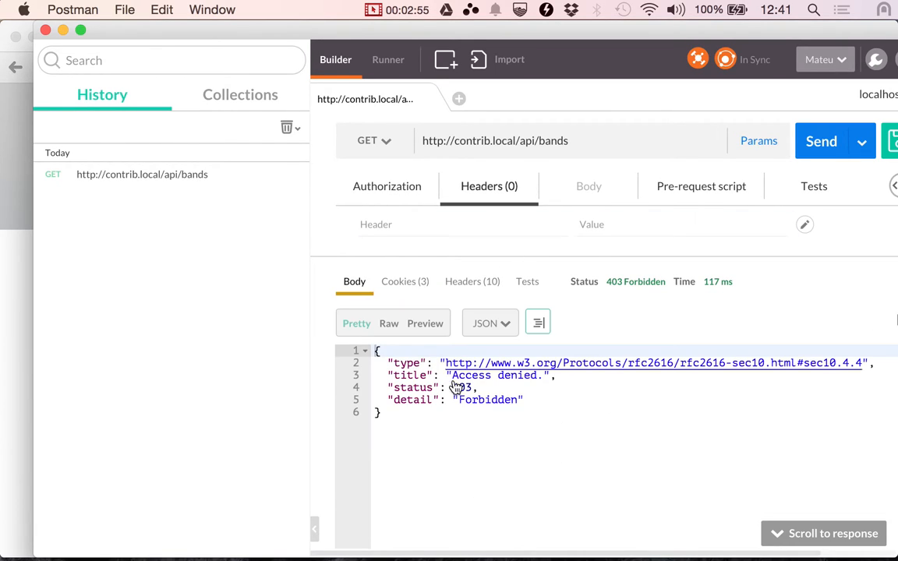
pyautogui.click(821, 141)
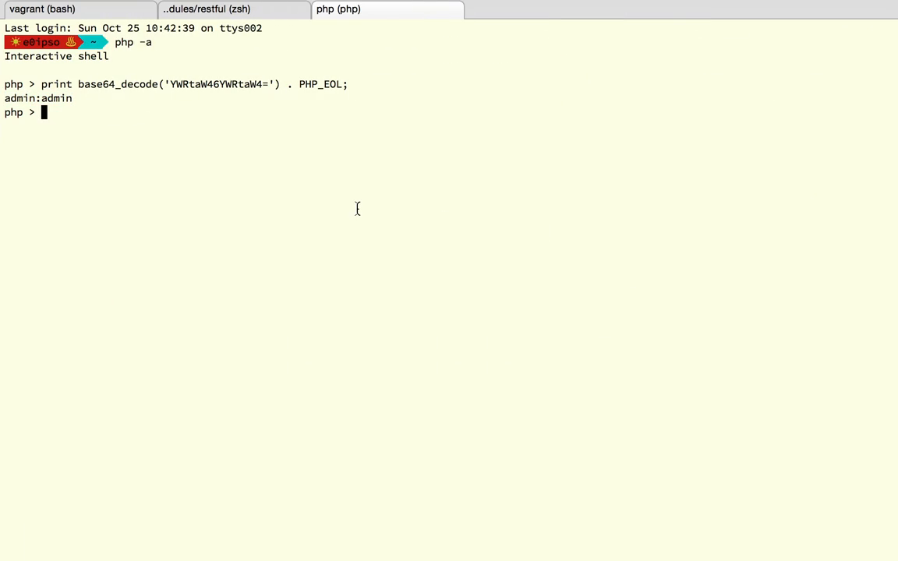
pyautogui.press('ctrl+d')
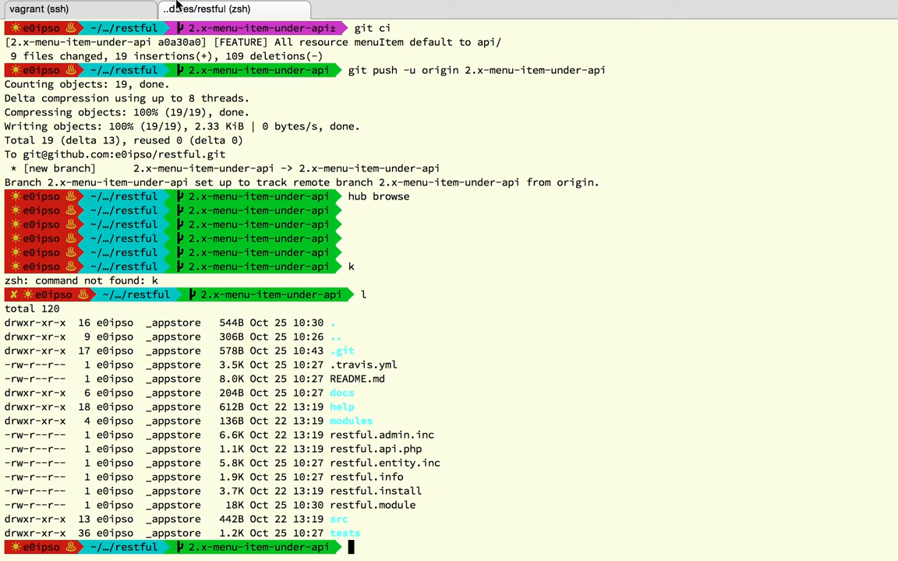
pyautogui.click(78, 9)
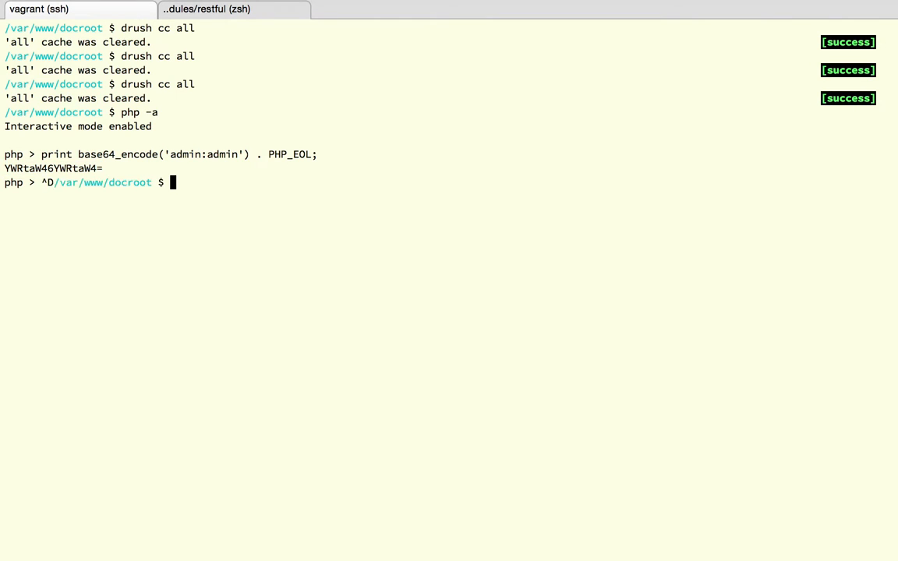
pyautogui.write('php -a')
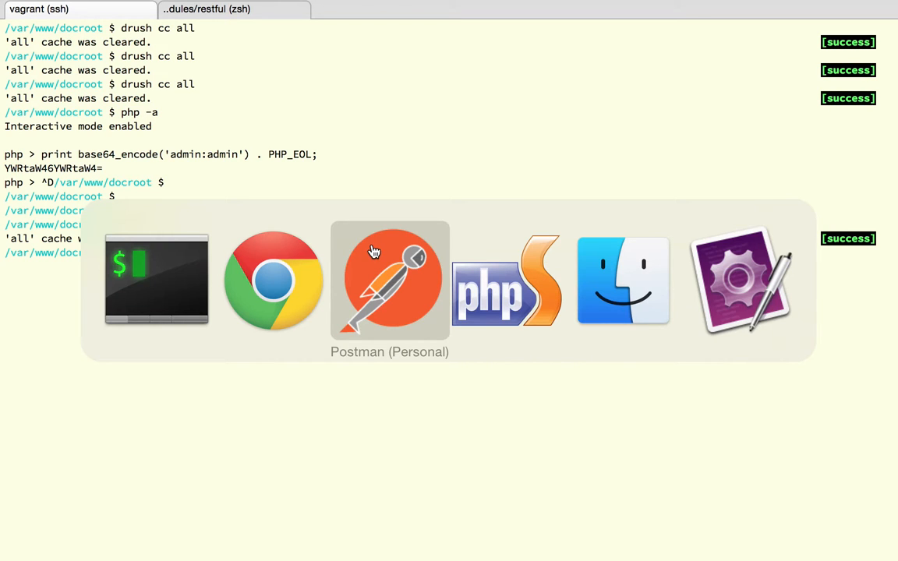
pyautogui.click(389, 281)
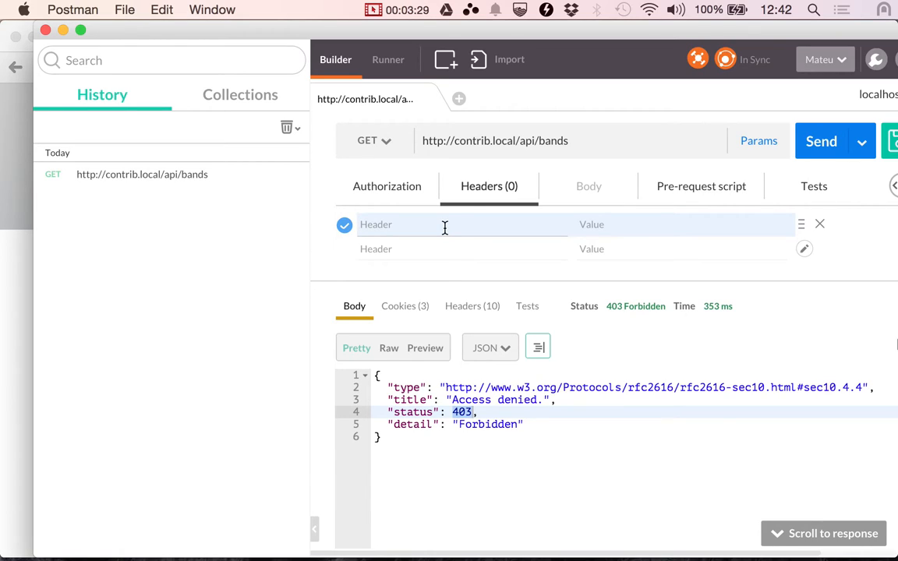
pyautogui.write('A')
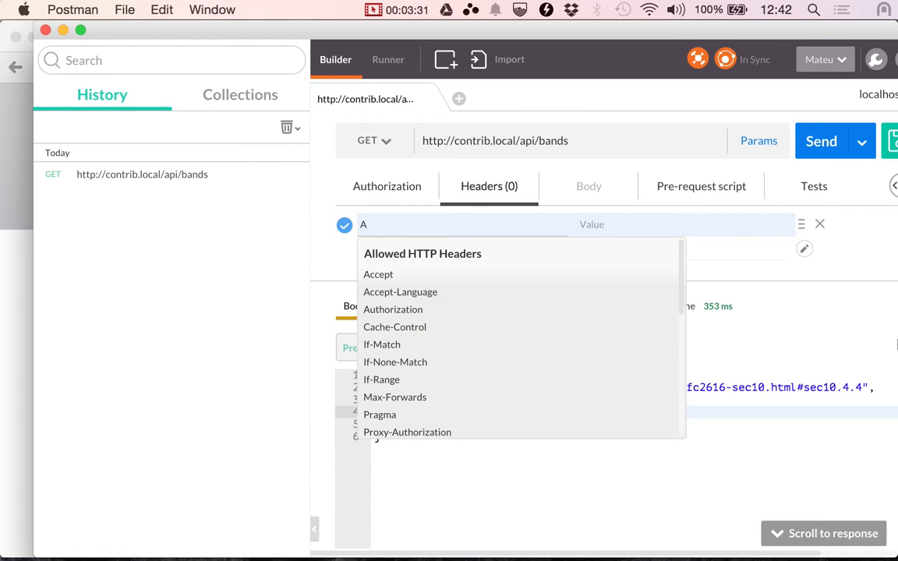
pyautogui.click(393, 310)
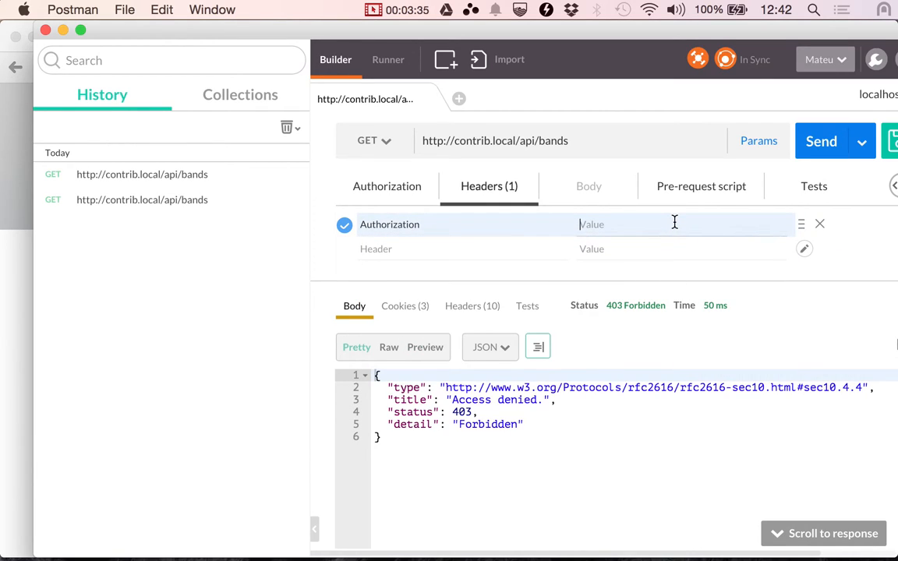
pyautogui.write('Basic')
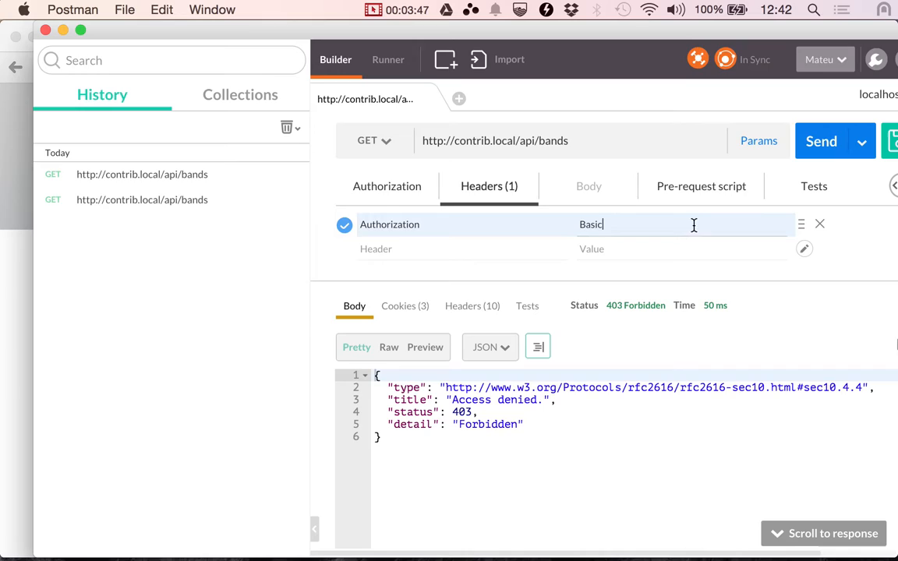
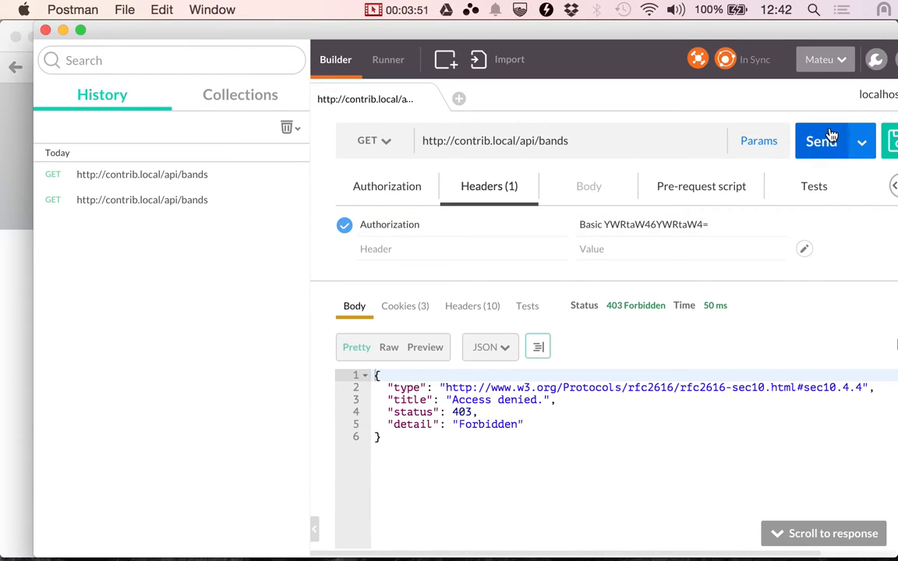
pyautogui.click(821, 141)
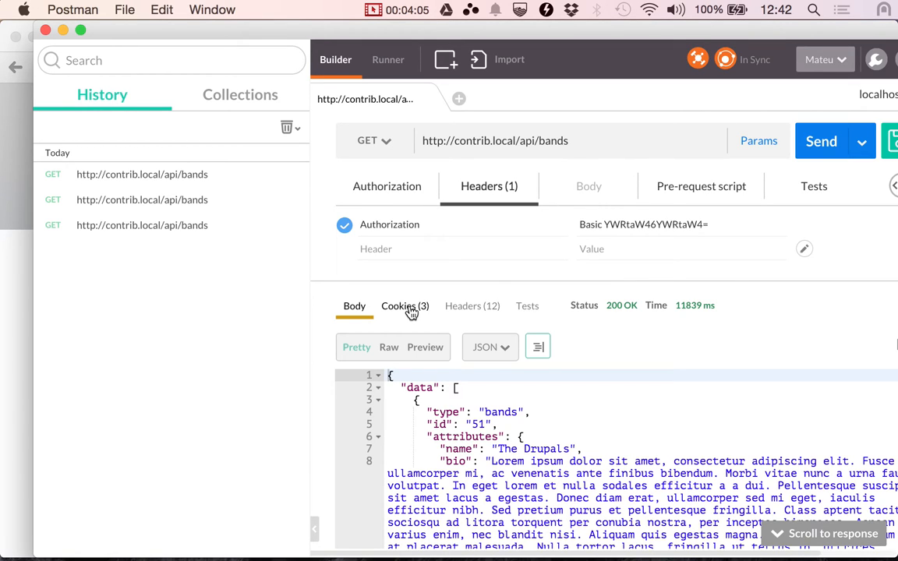
pyautogui.moveTo(404, 317)
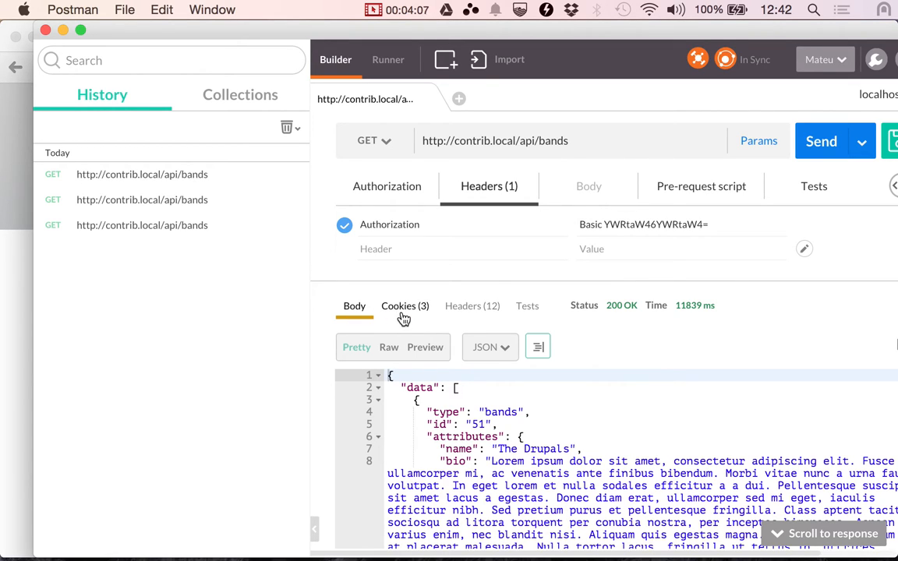
# View the three cookies from the 200 OK bands response, including has_js and ctools-collapsible-state.
pyautogui.click(404, 306)
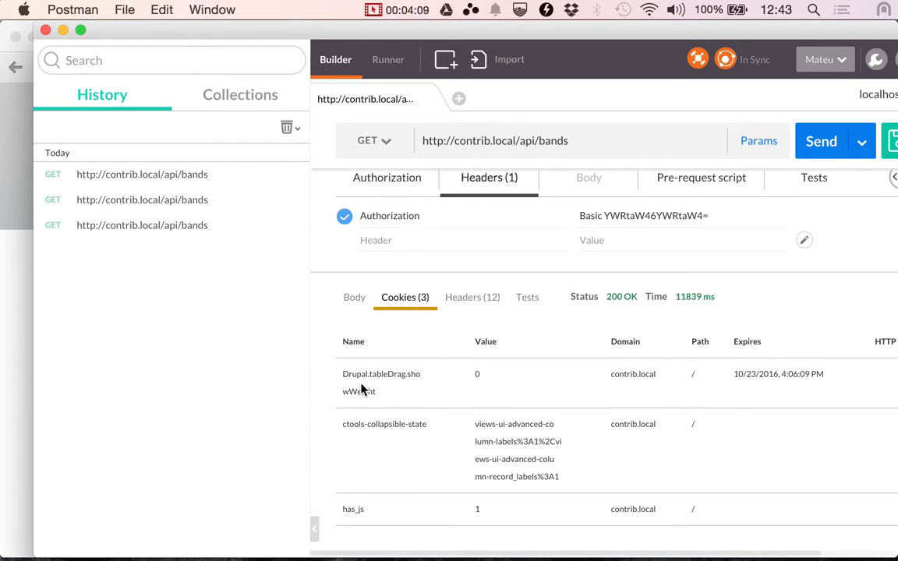
pyautogui.moveTo(386, 517)
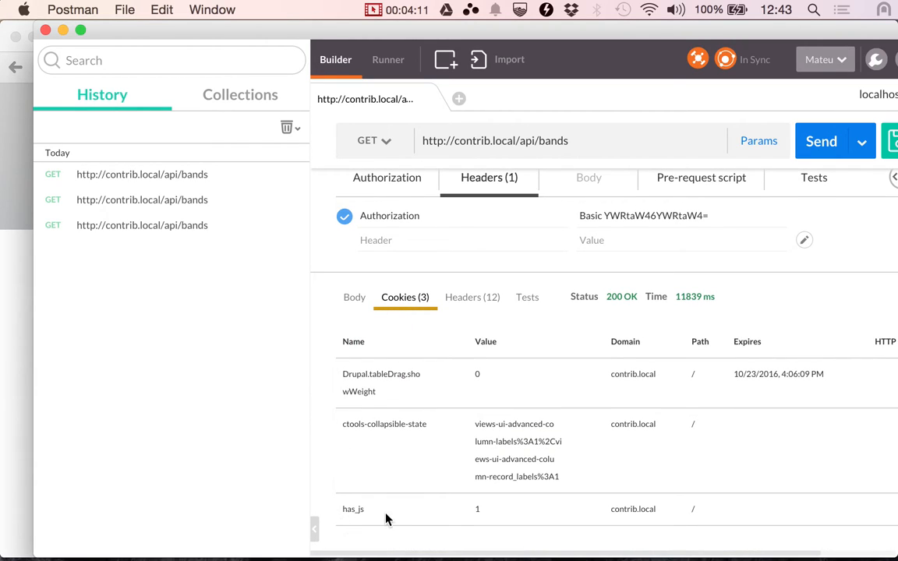
pyautogui.moveTo(417, 191)
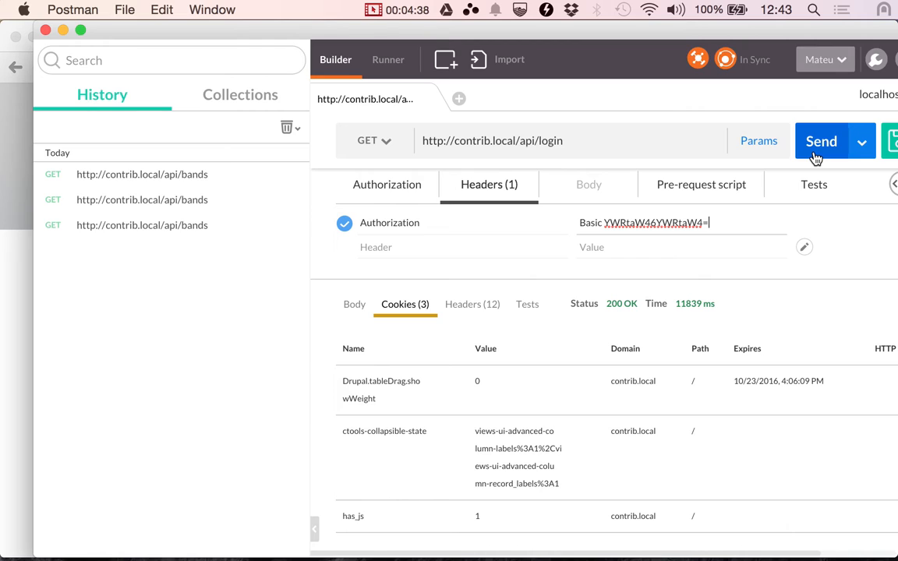
# Send the authorized request to /api/login and select the new SESS cookie among four cookies.
pyautogui.click(821, 141)
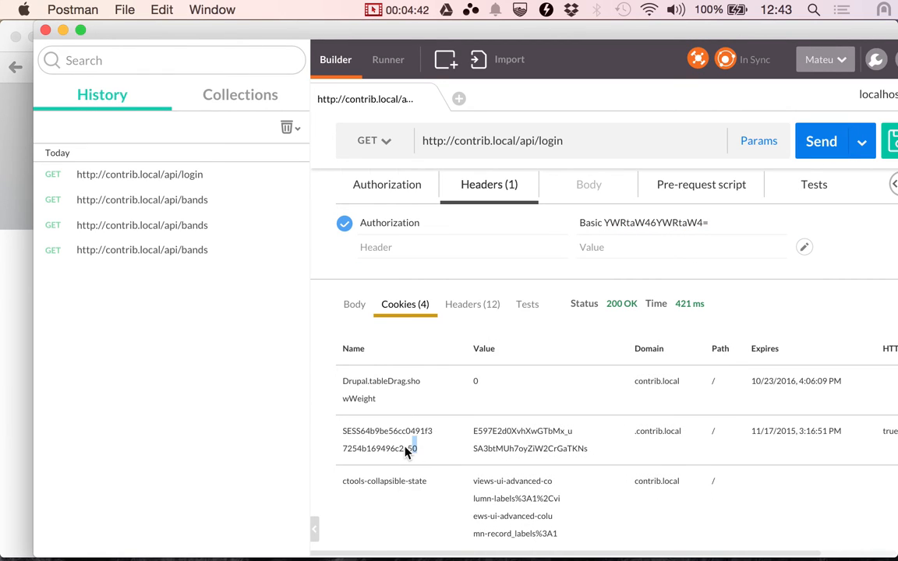
pyautogui.doubleClick(388, 438)
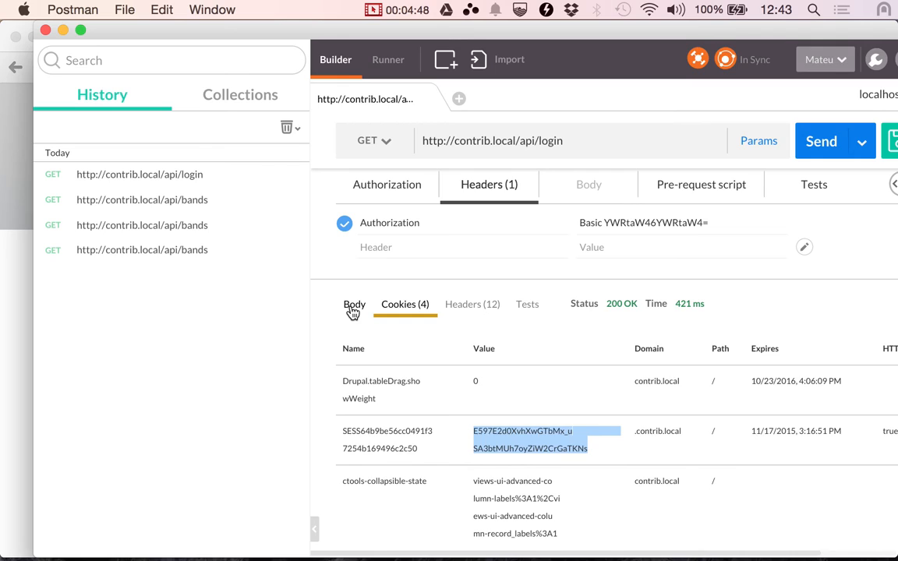
pyautogui.click(354, 304)
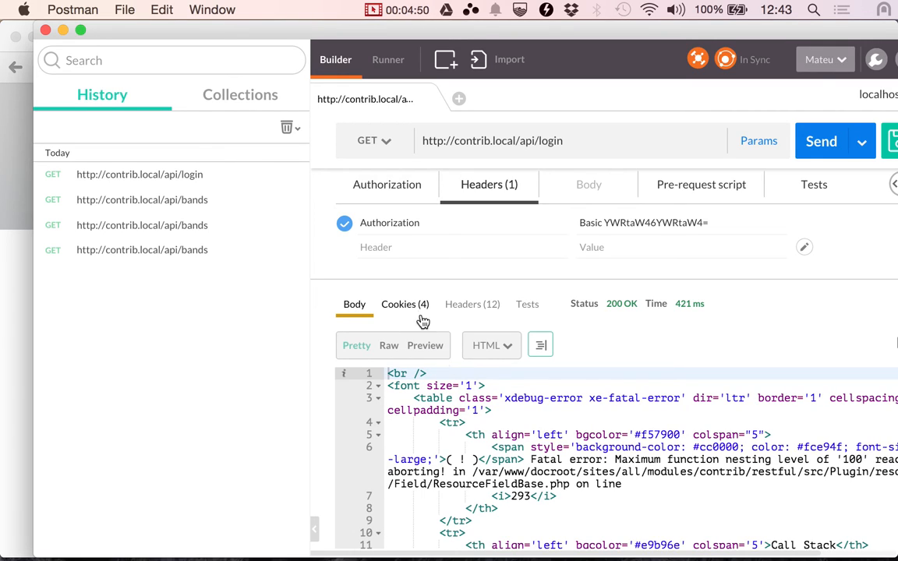
pyautogui.click(404, 304)
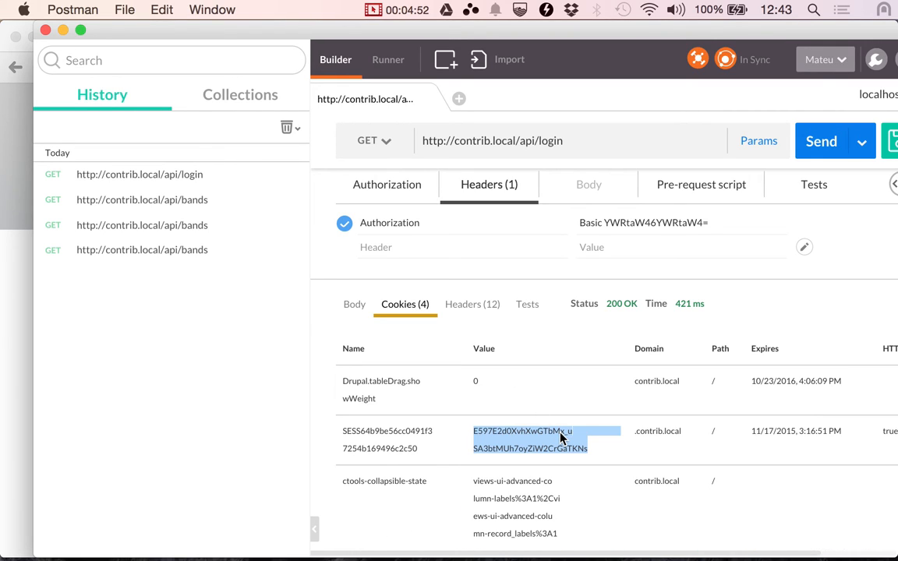
pyautogui.moveTo(599, 456)
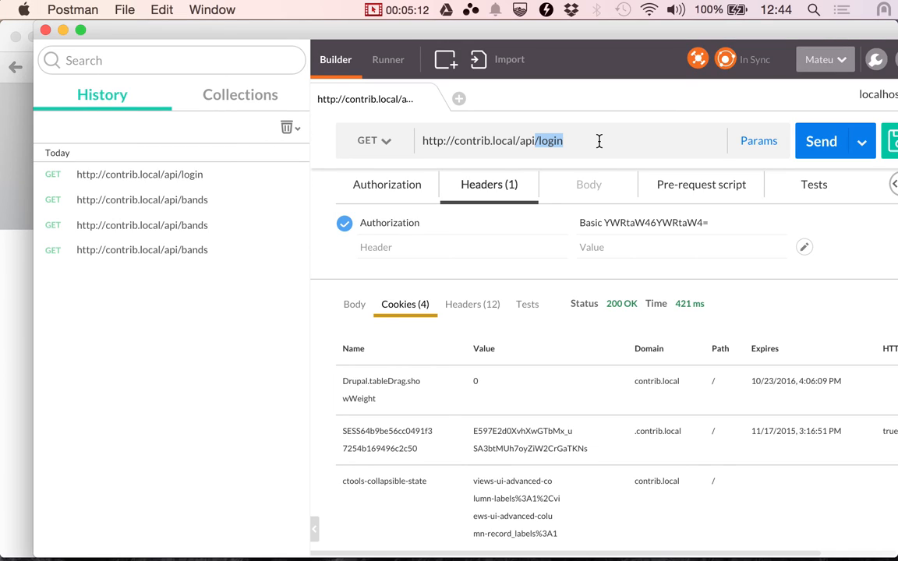
pyautogui.doubleClick(387, 430)
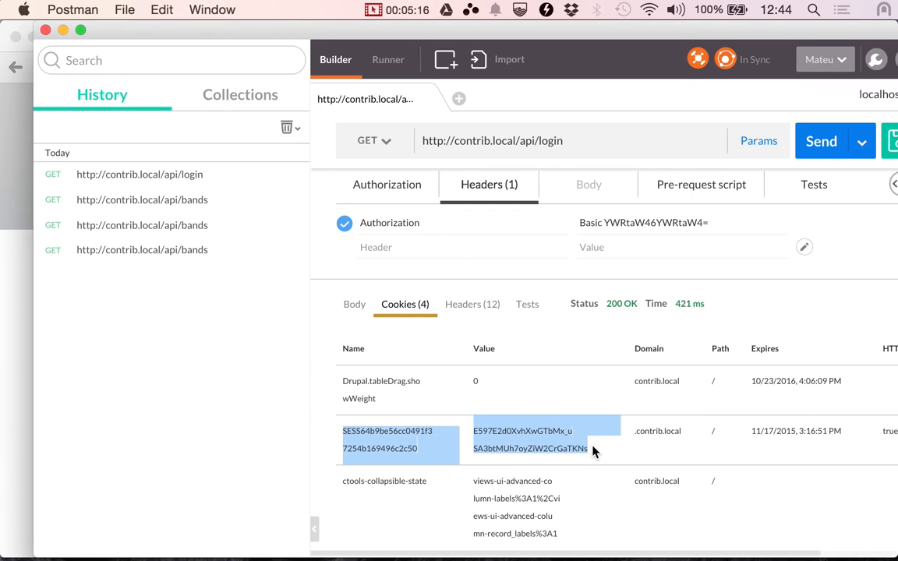
pyautogui.moveTo(597, 456)
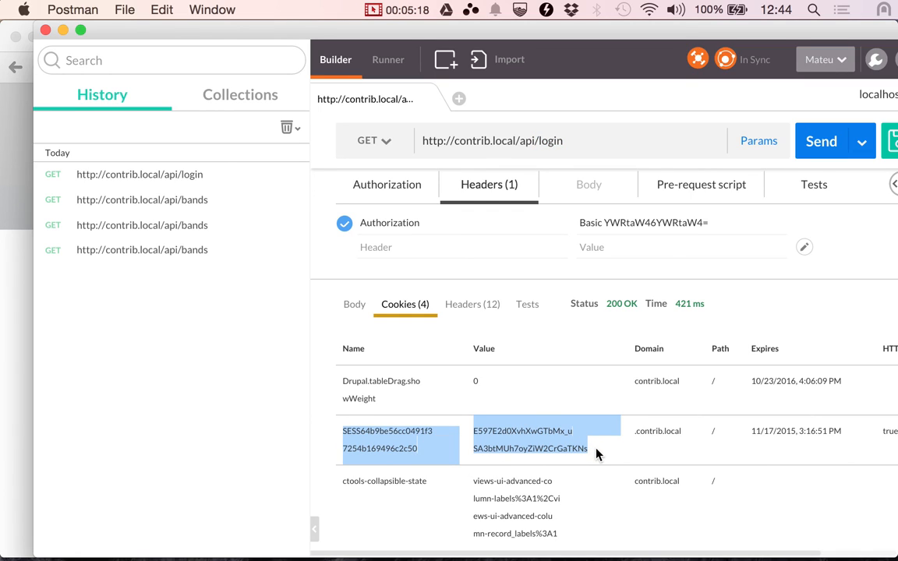